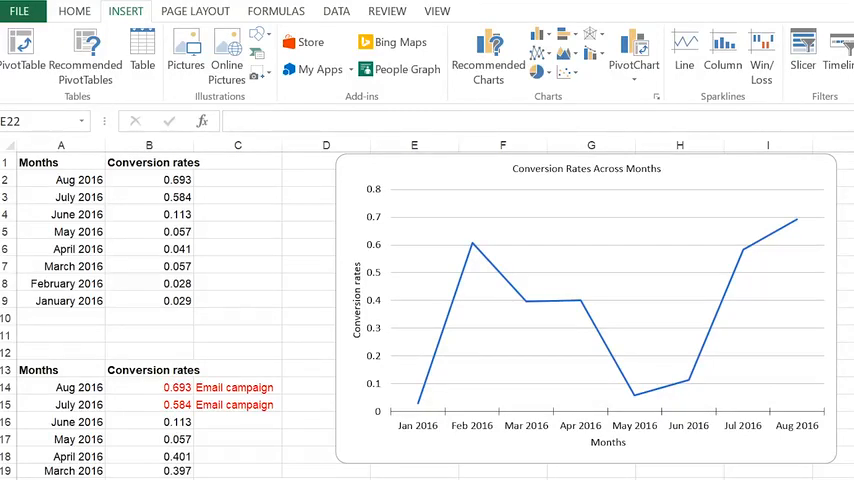
{"action": "mouse_move", "coordinate": [458, 456]}
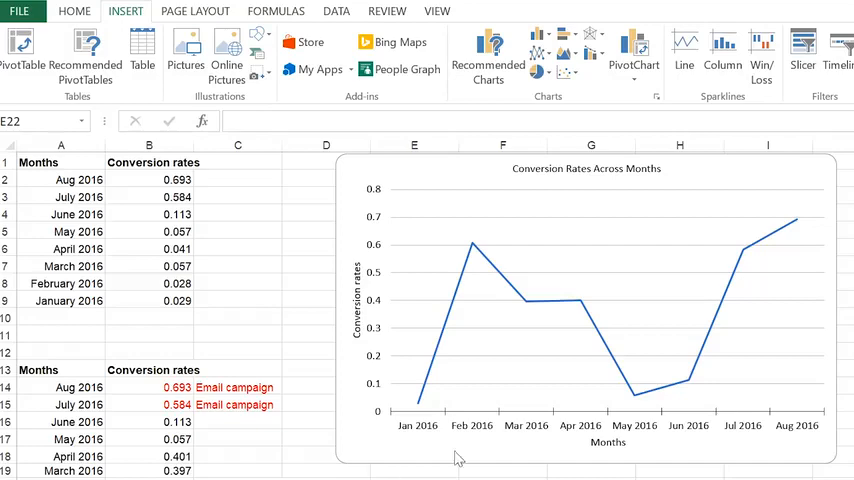
{"action": "mouse_move", "coordinate": [760, 438]}
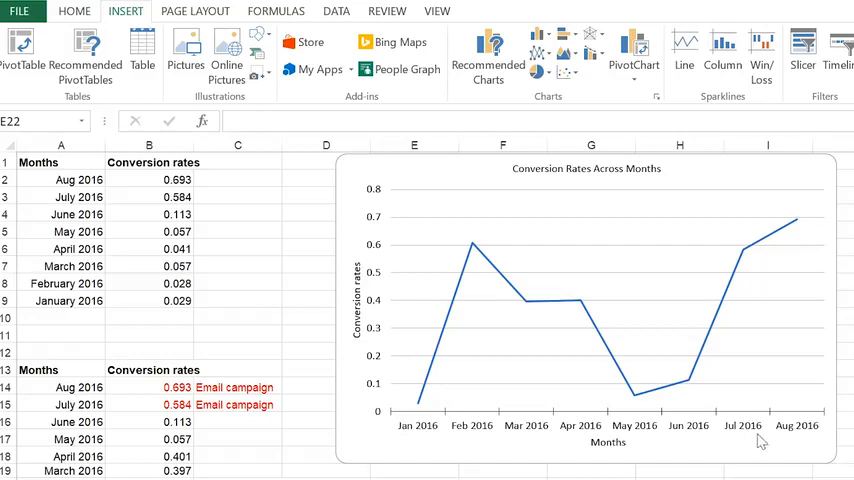
{"action": "mouse_move", "coordinate": [362, 180]}
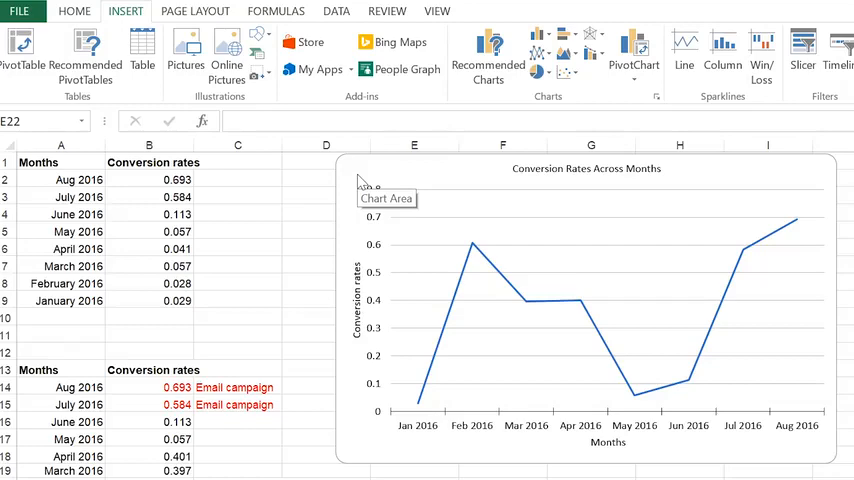
{"action": "mouse_move", "coordinate": [352, 177]}
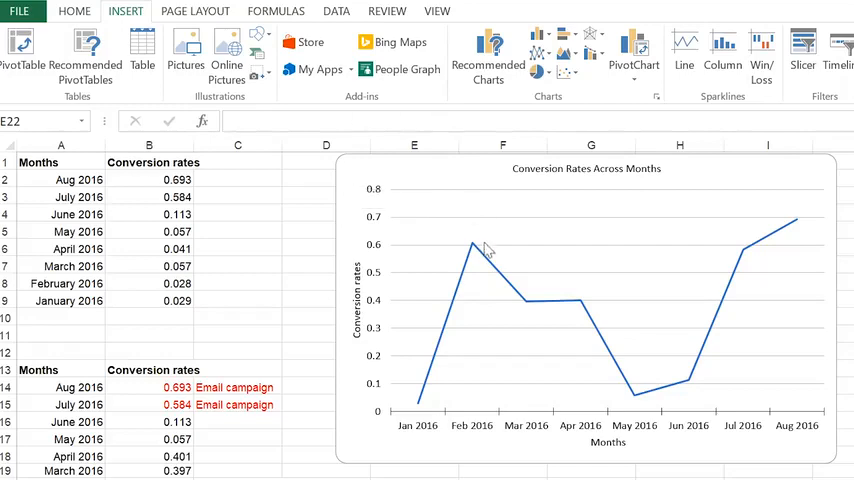
{"action": "mouse_move", "coordinate": [485, 255]}
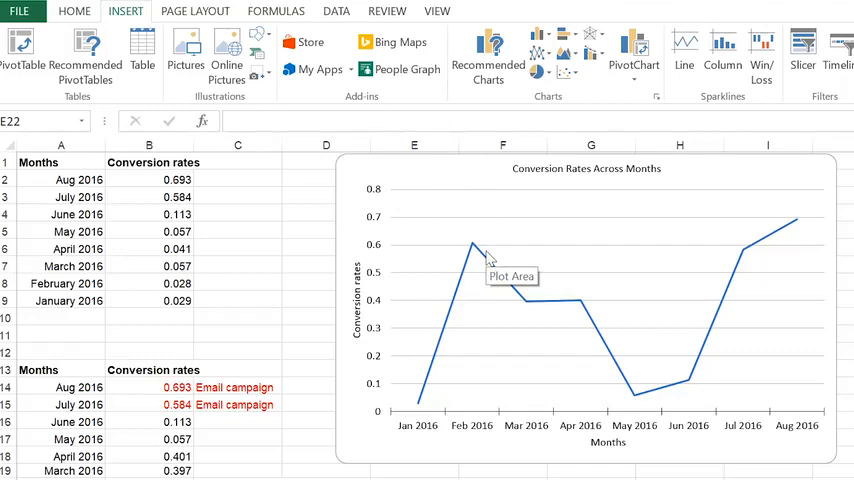